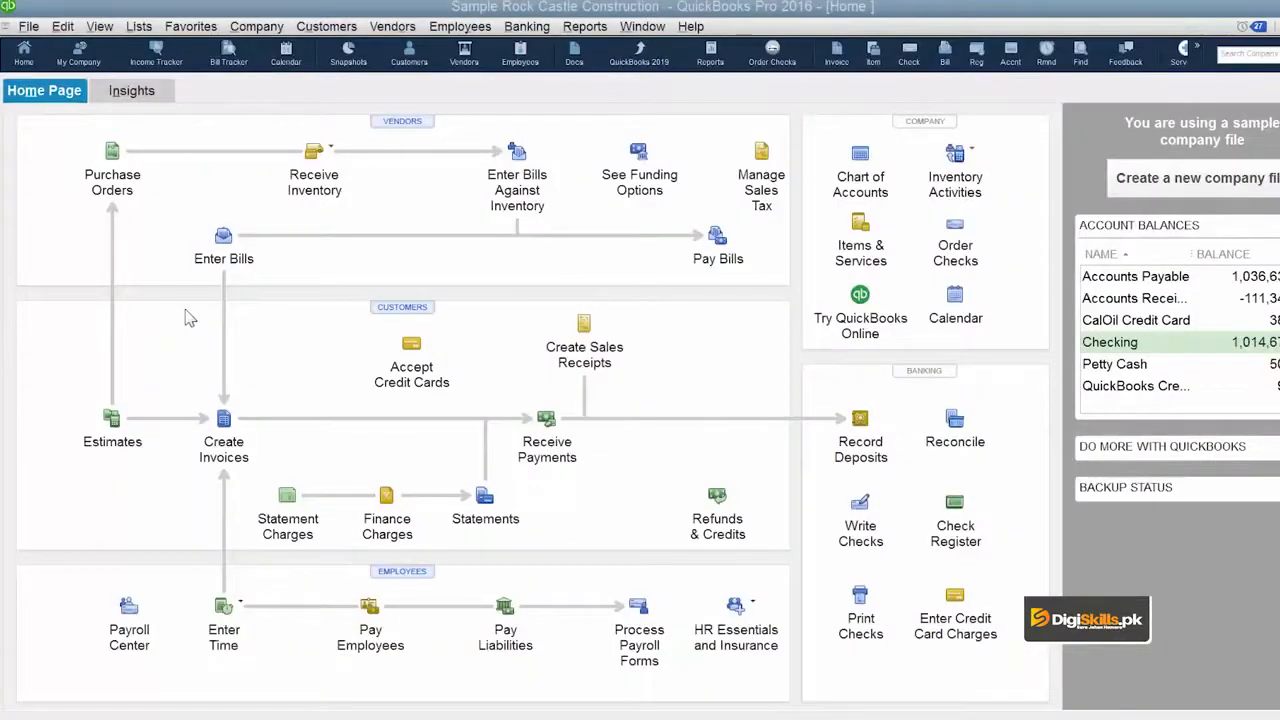
mouse_move(435, 187)
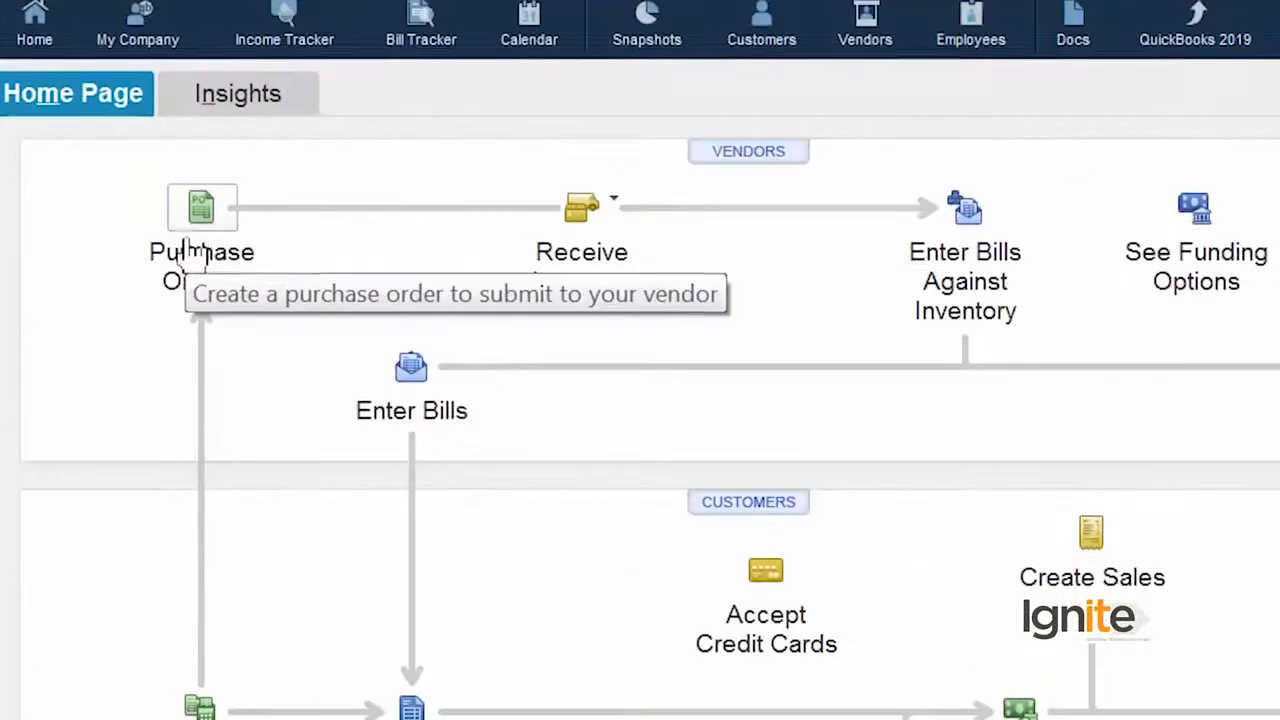
mouse_move(275, 295)
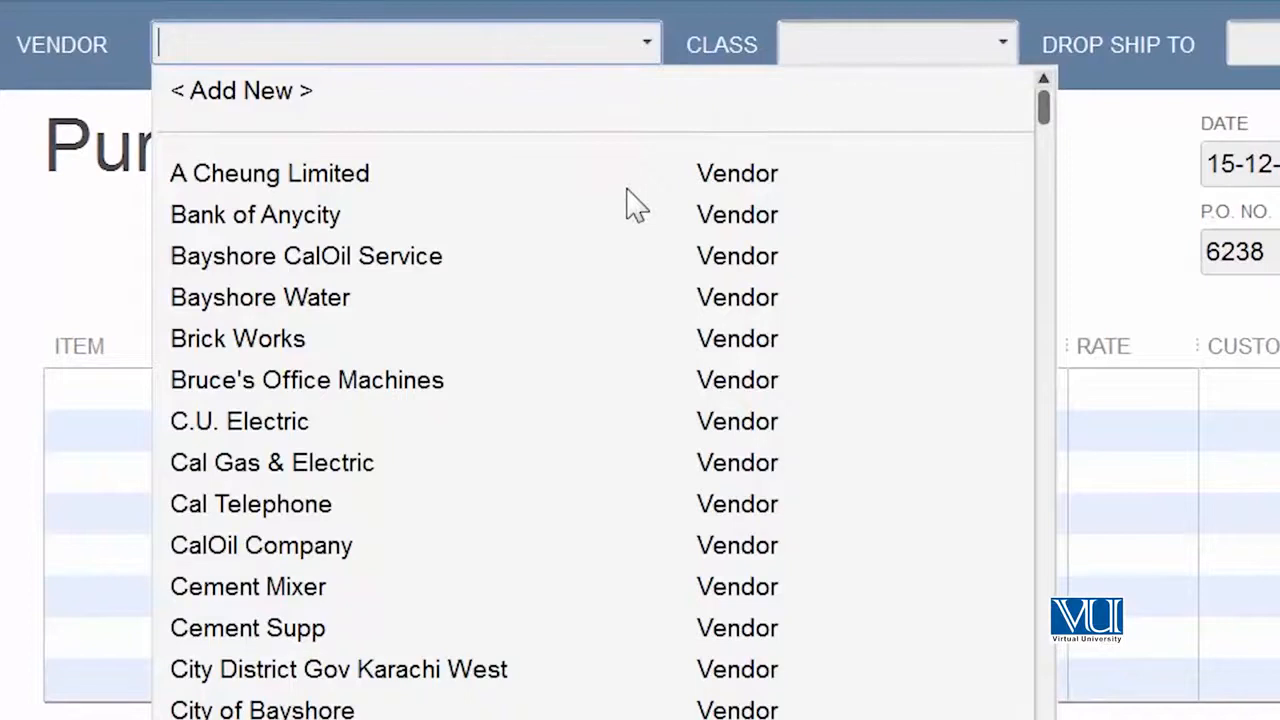
mouse_move(360, 645)
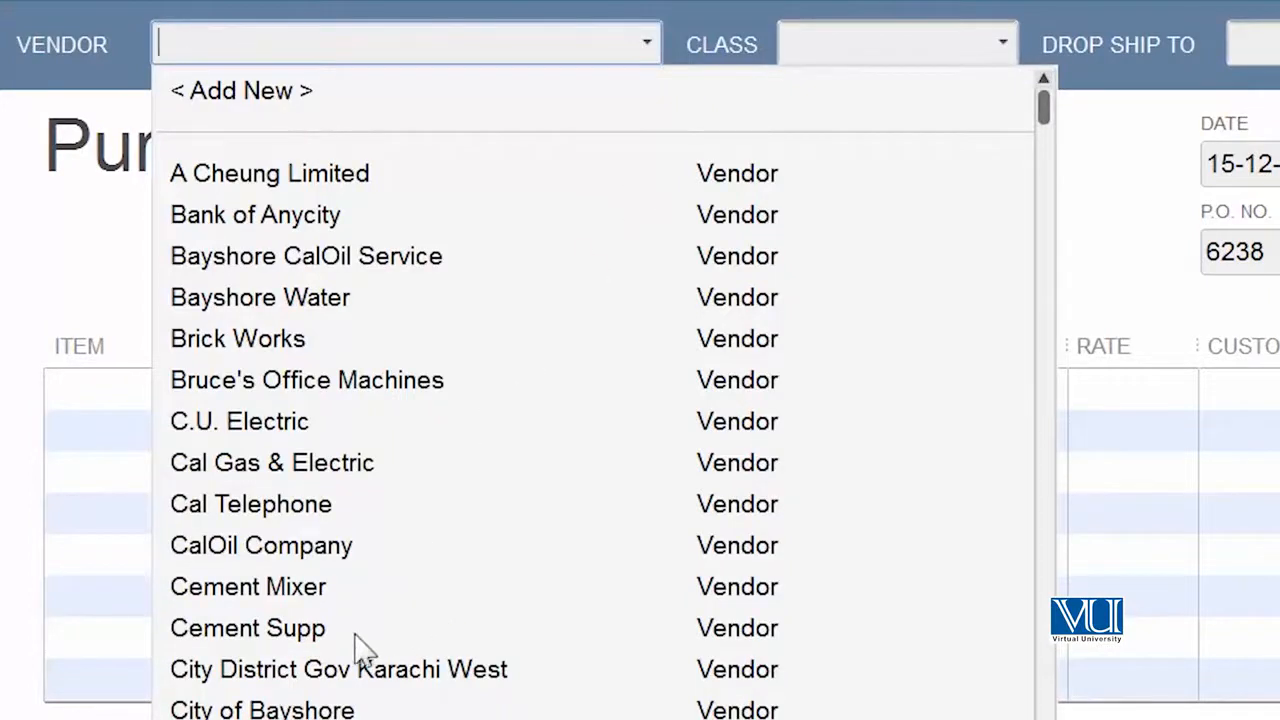
mouse_move(310, 650)
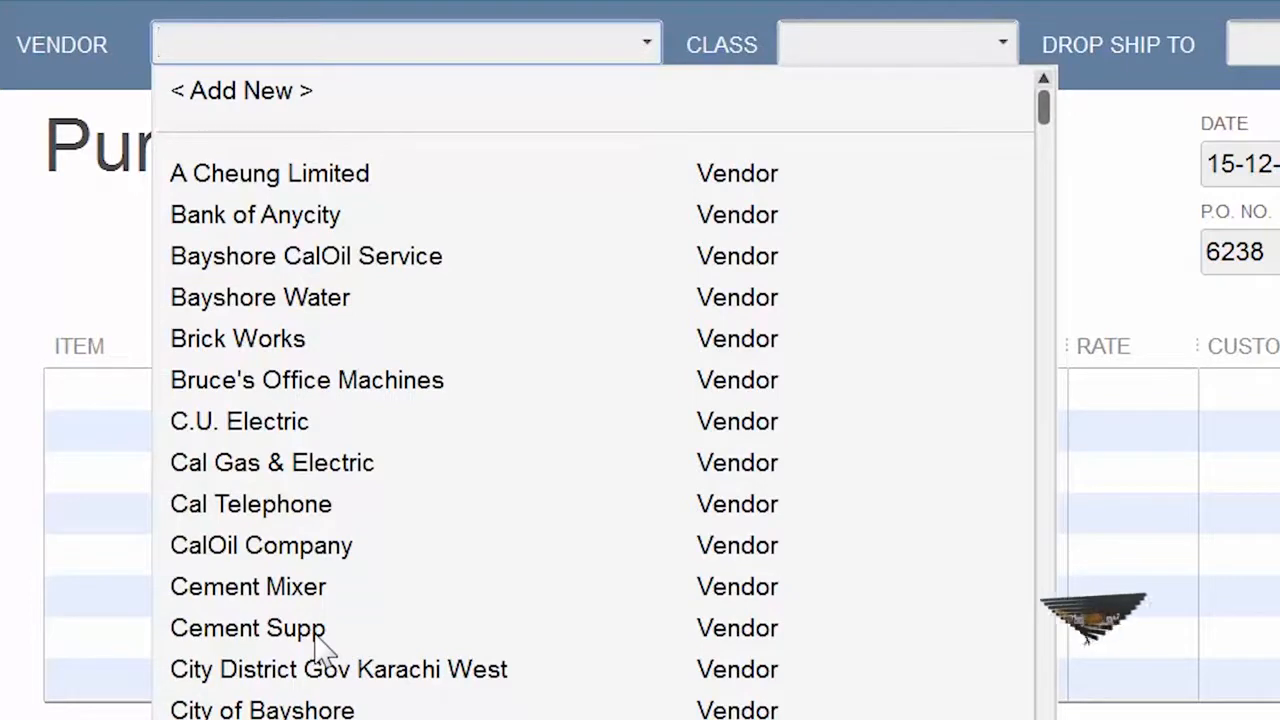
- Choose Cement Supp as the vendor, filling in its Ferozpur Road, Lahore address
left_click(249, 628)
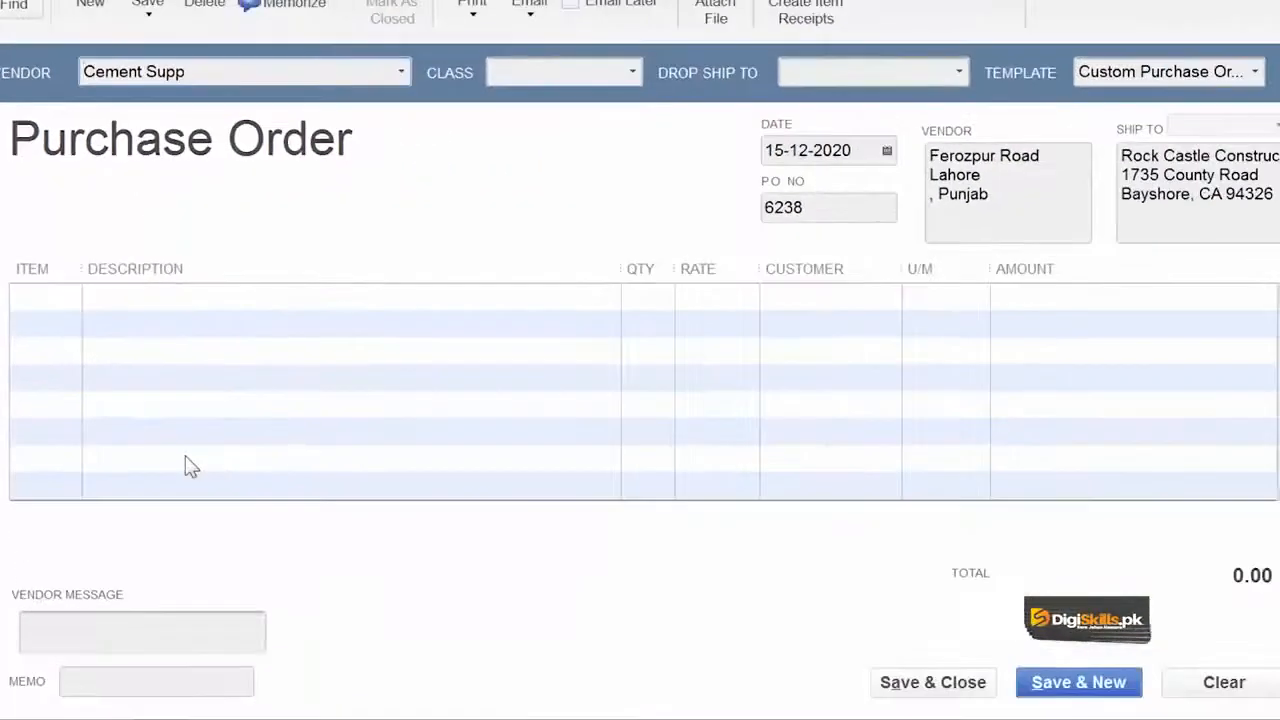
left_click(113, 72)
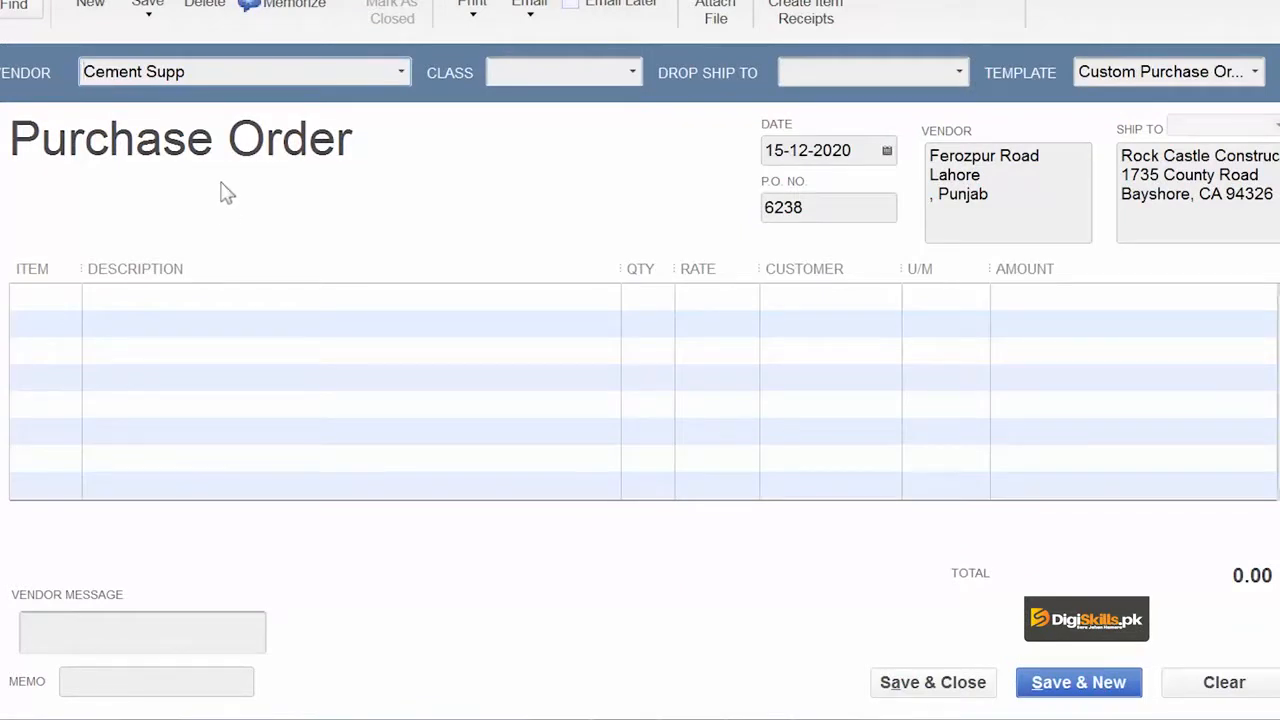
mouse_move(638, 355)
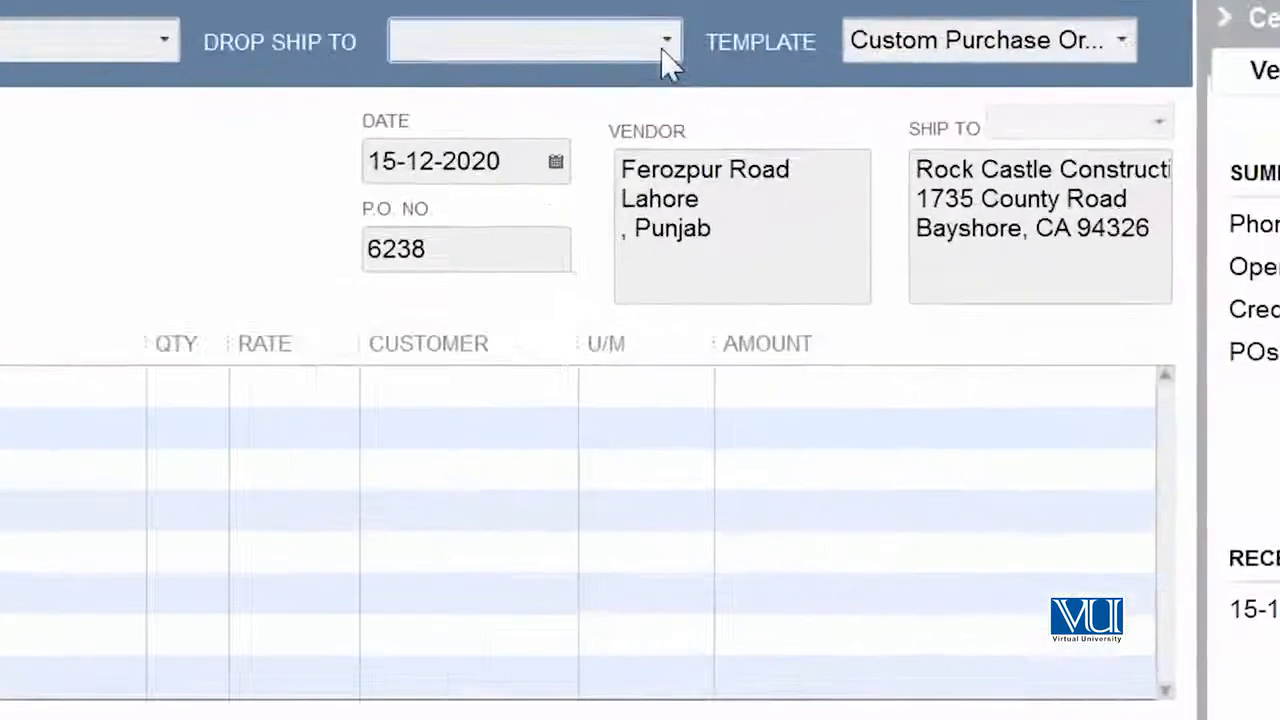
left_click(664, 38)
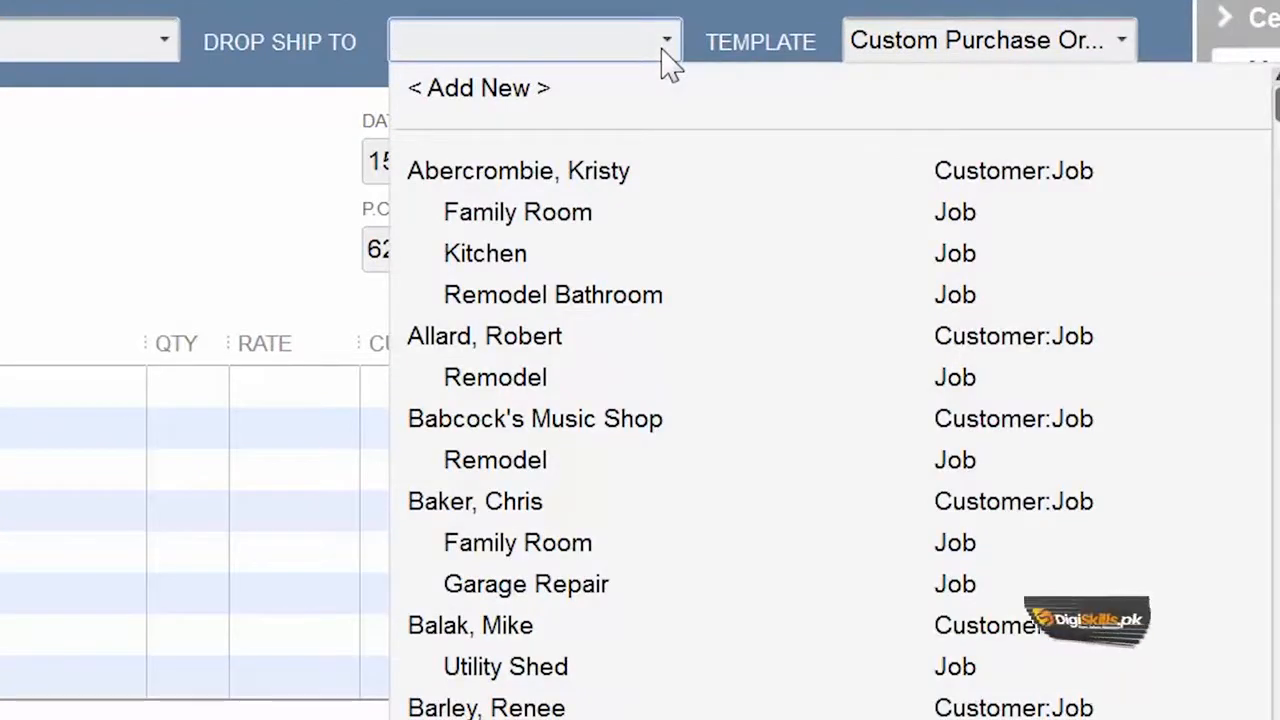
mouse_move(640, 355)
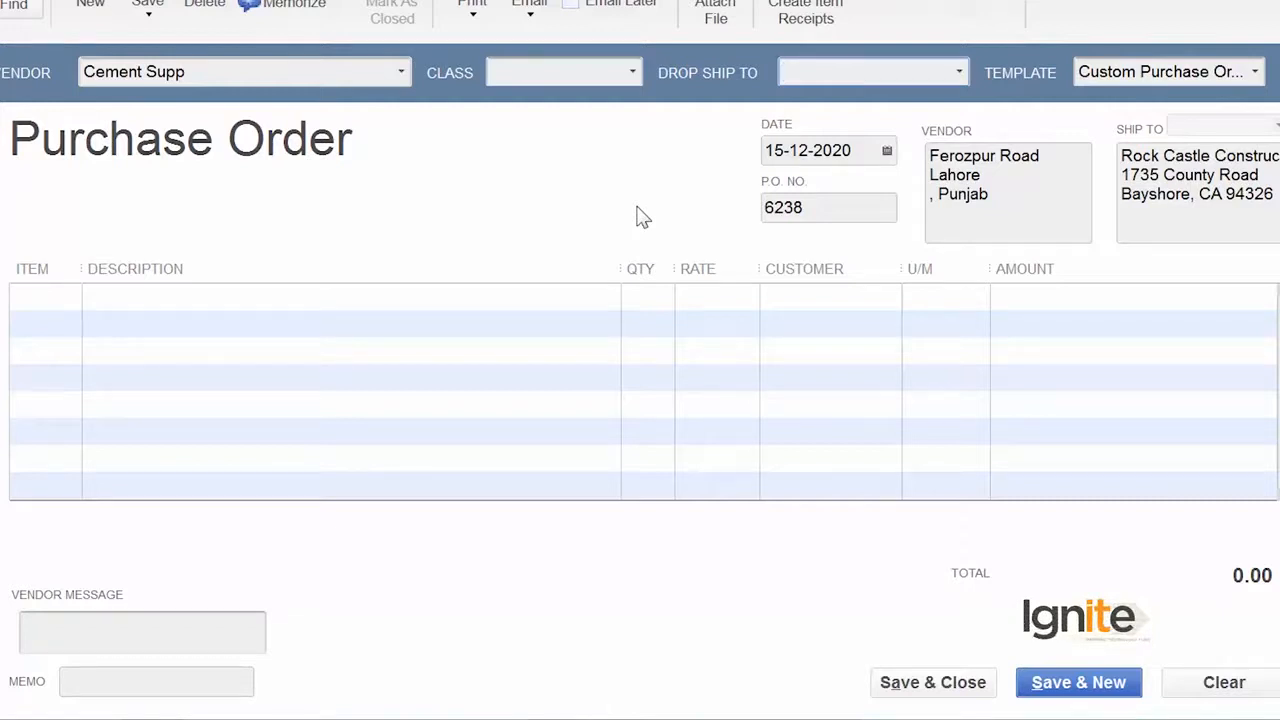
mouse_move(750, 100)
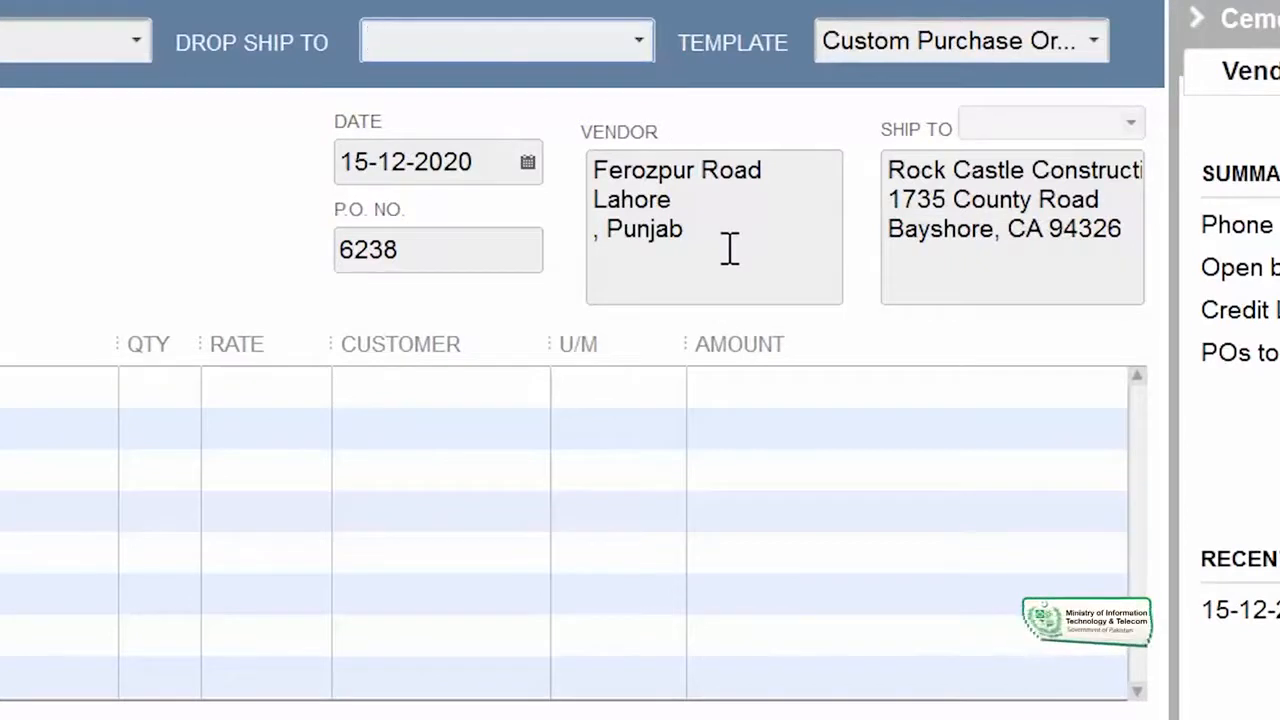
mouse_move(890, 175)
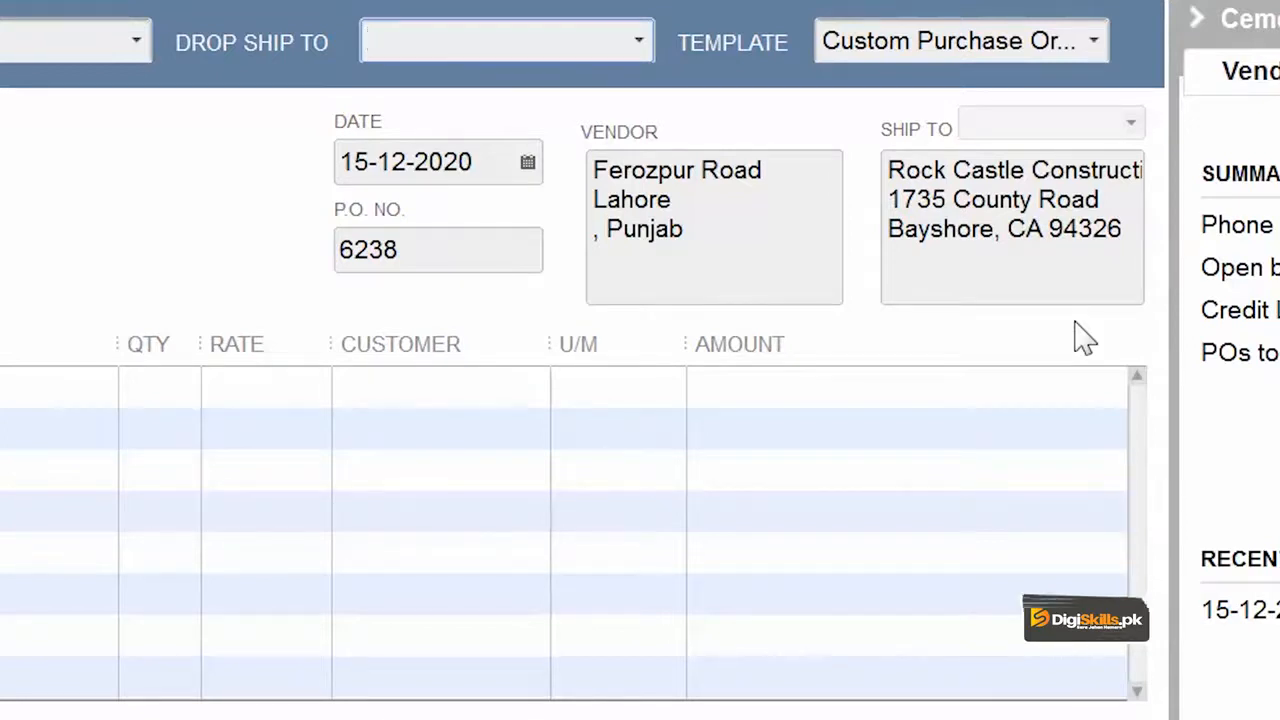
mouse_move(1050, 170)
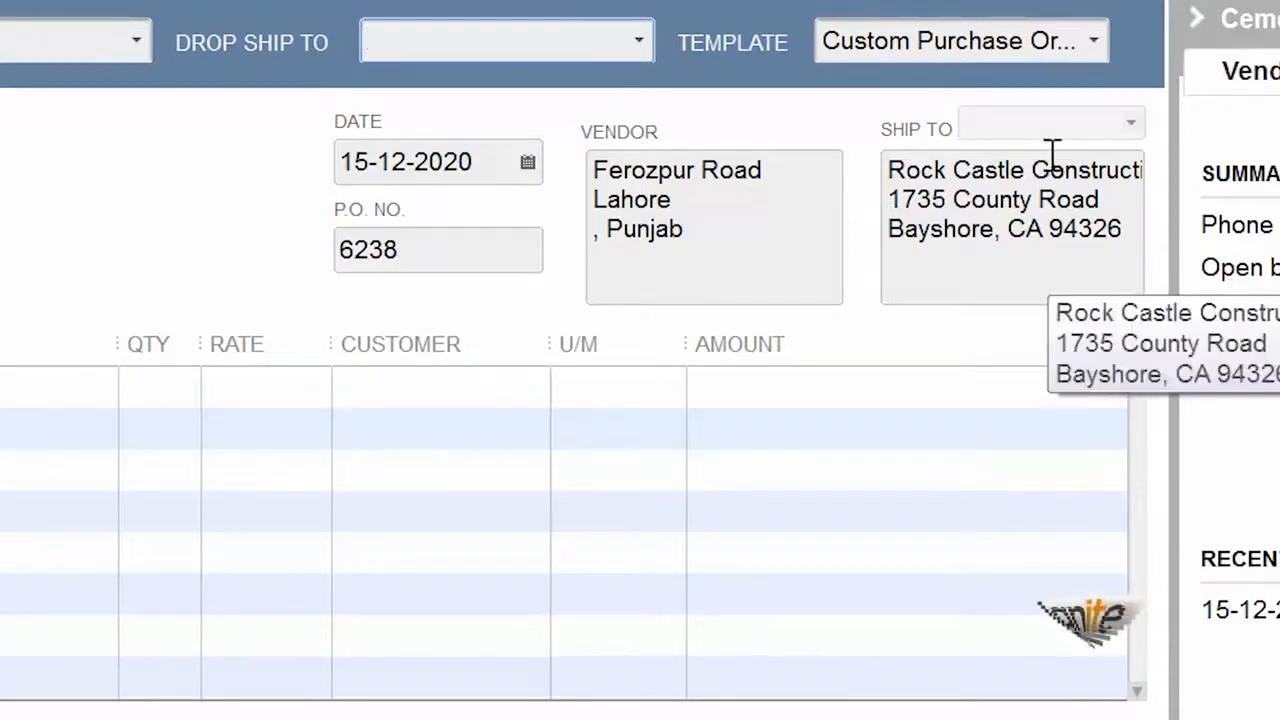
mouse_move(1058, 130)
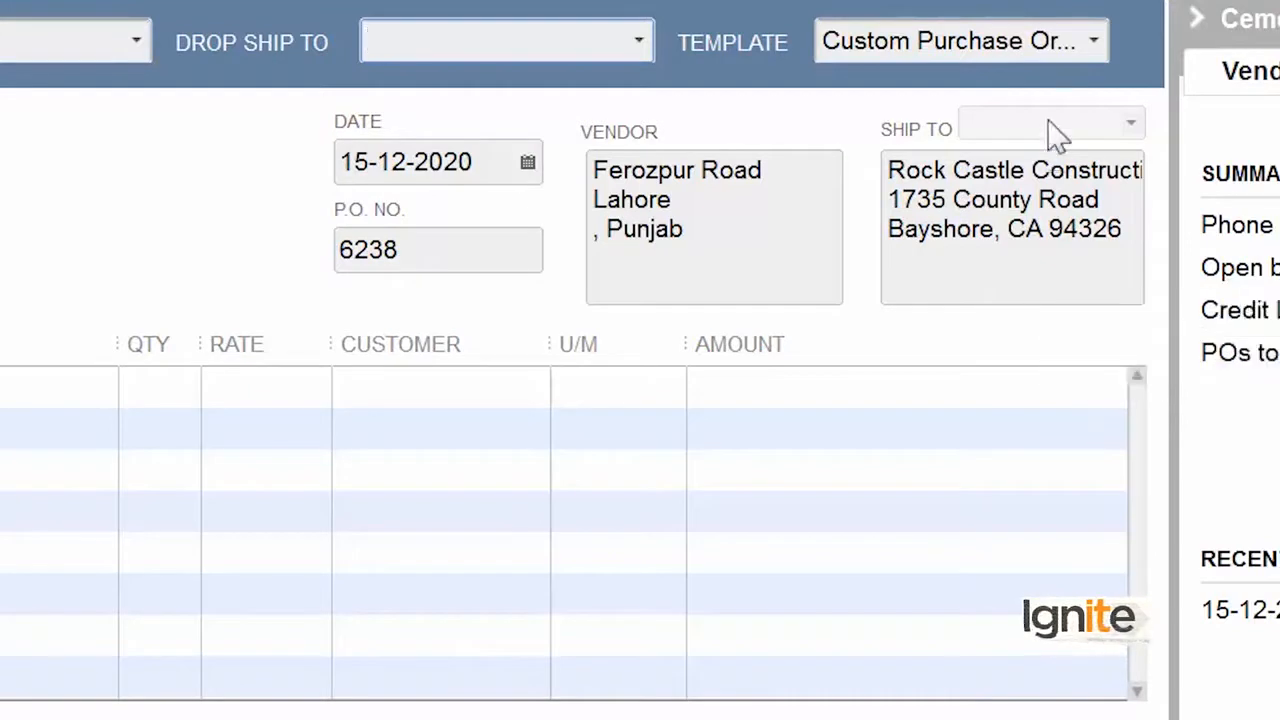
mouse_move(1163, 160)
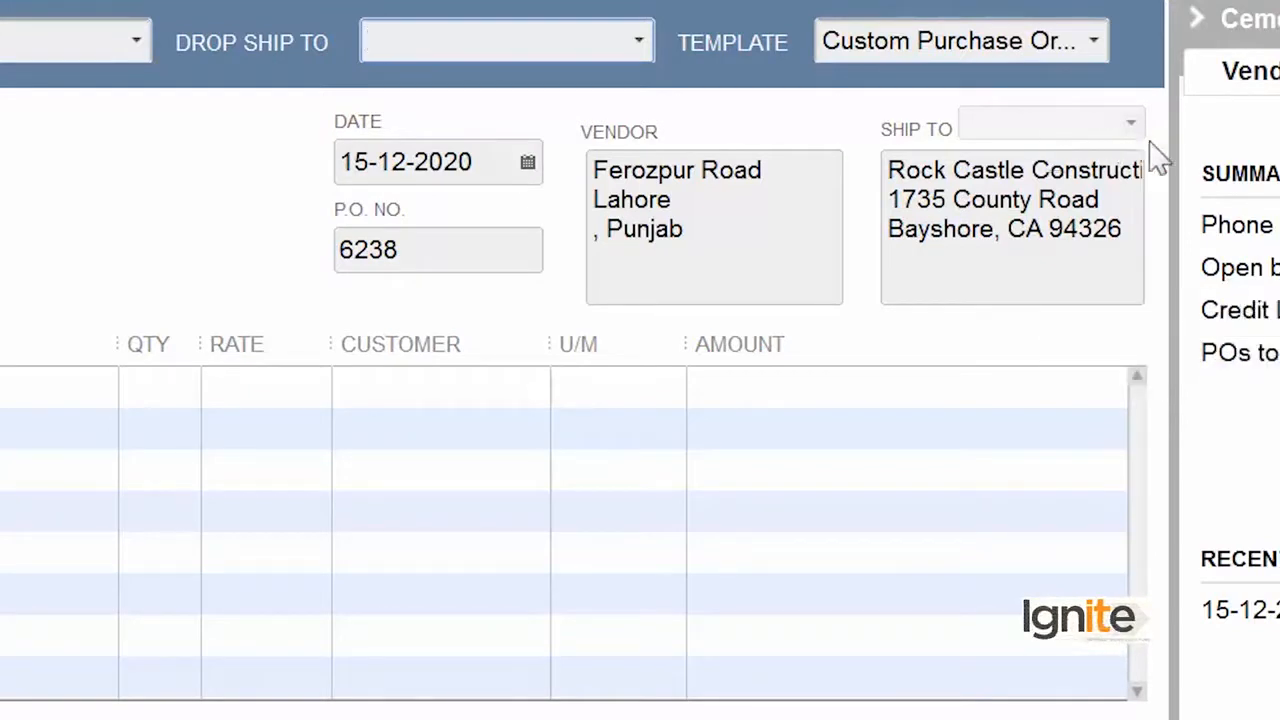
mouse_move(1045, 340)
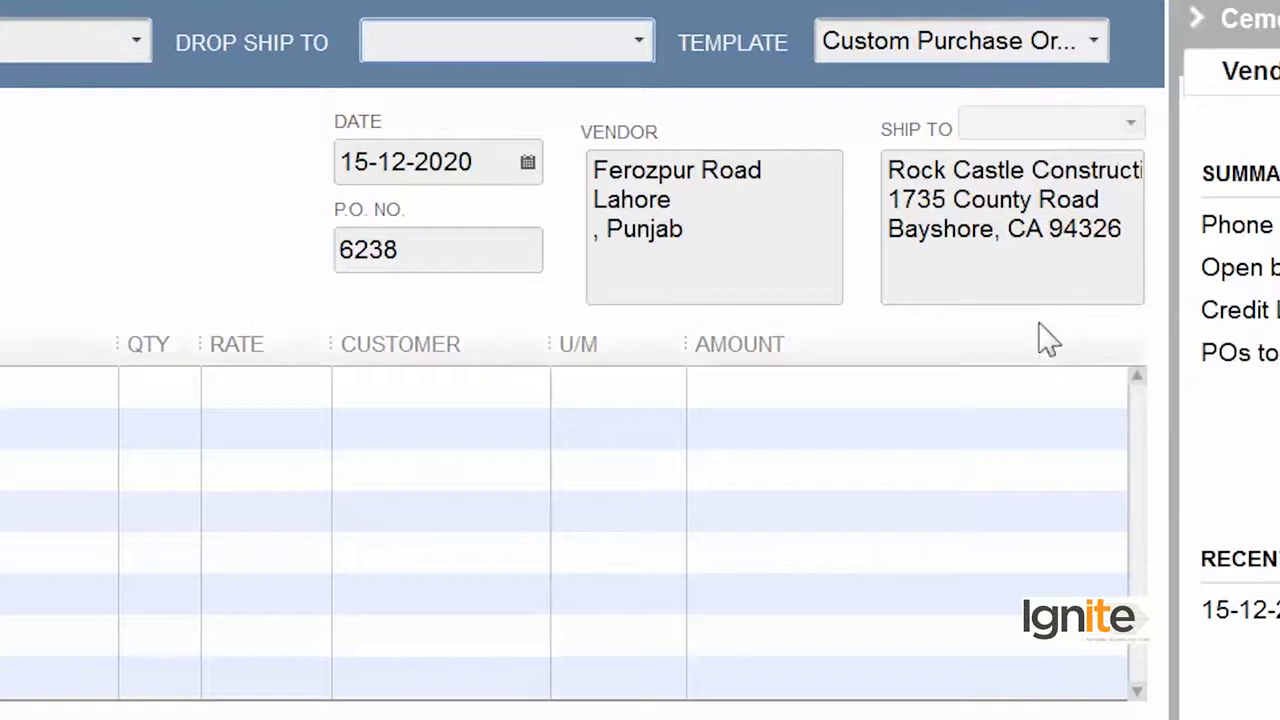
mouse_move(947, 218)
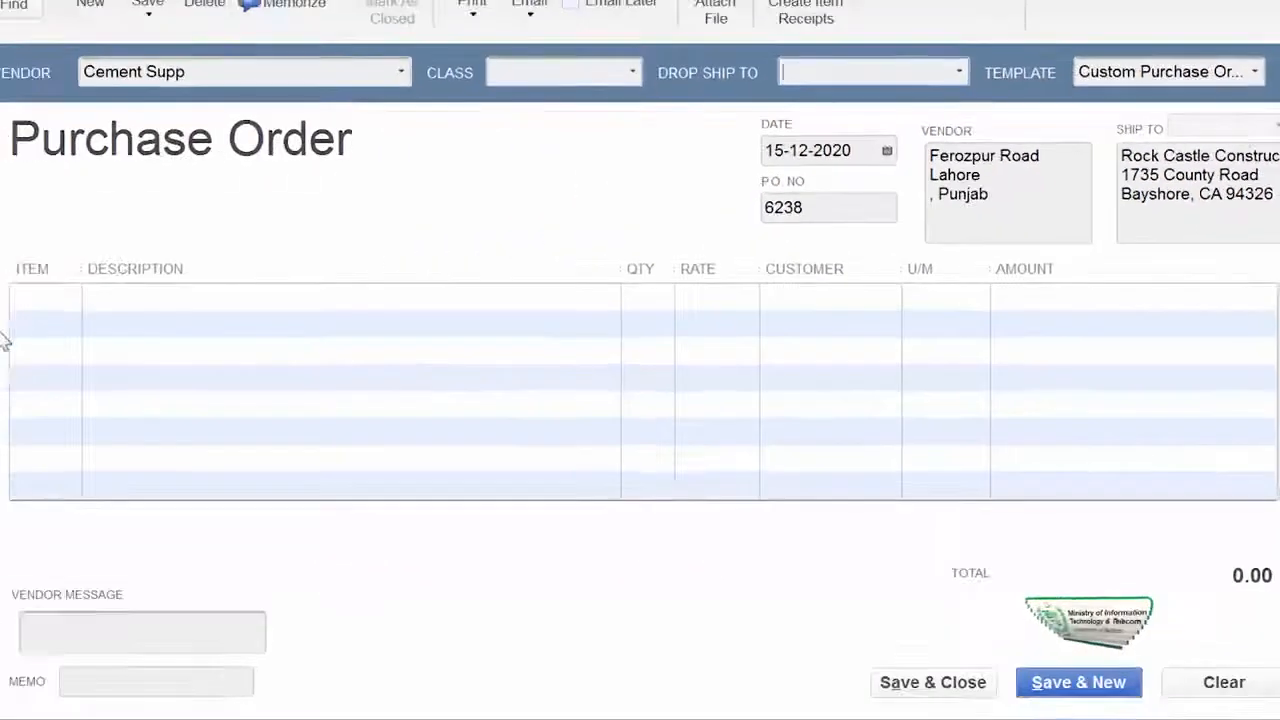
- Add Cement:White Cement as the first item line on the purchase order
left_click(40, 300)
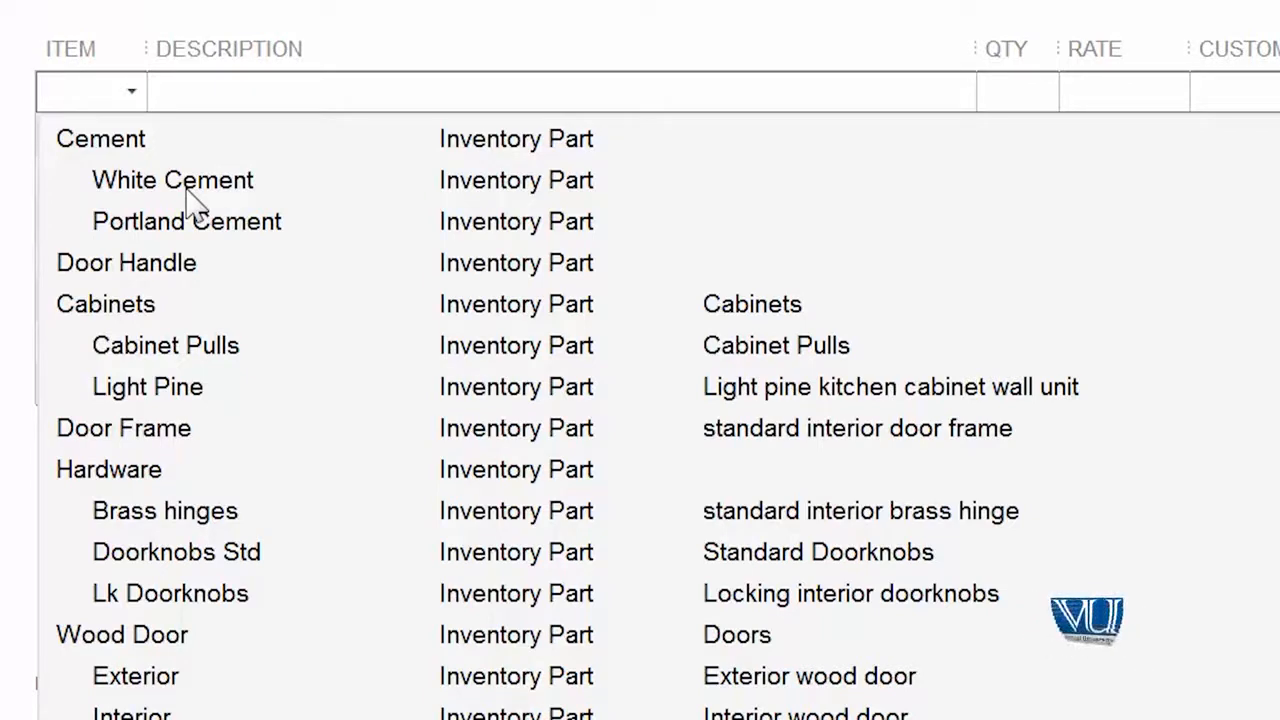
left_click(186, 221)
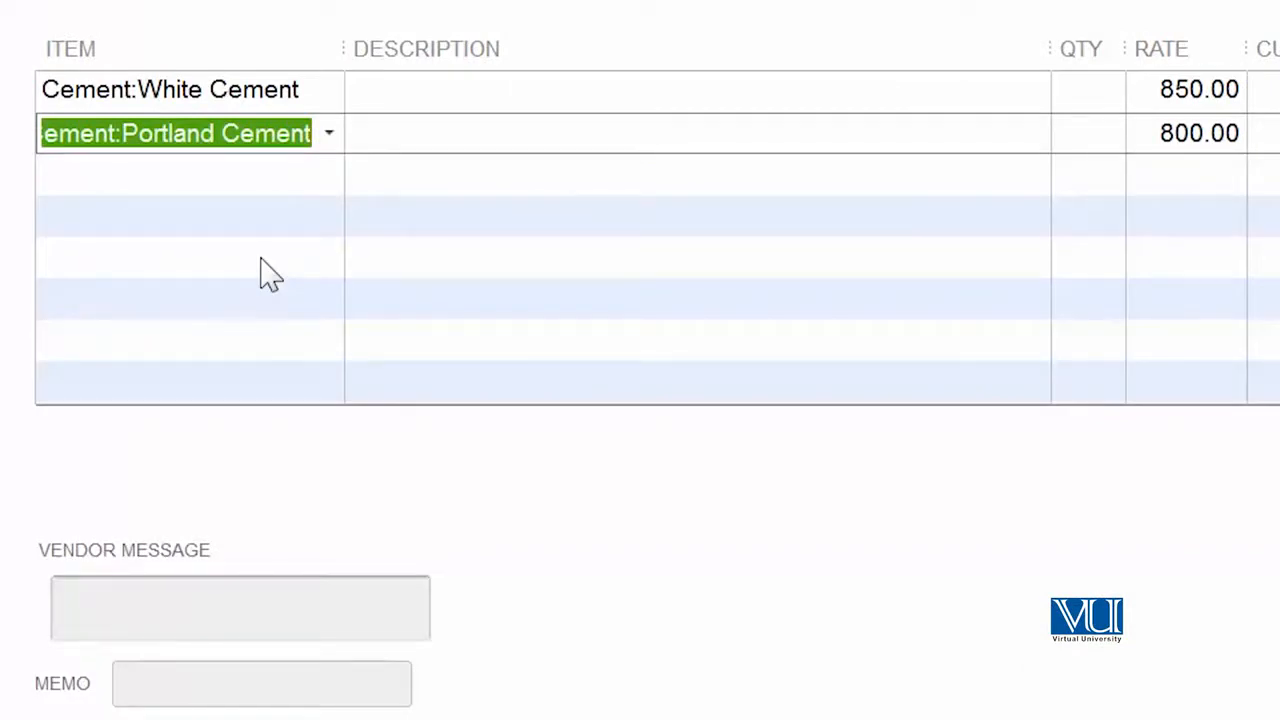
mouse_move(225, 165)
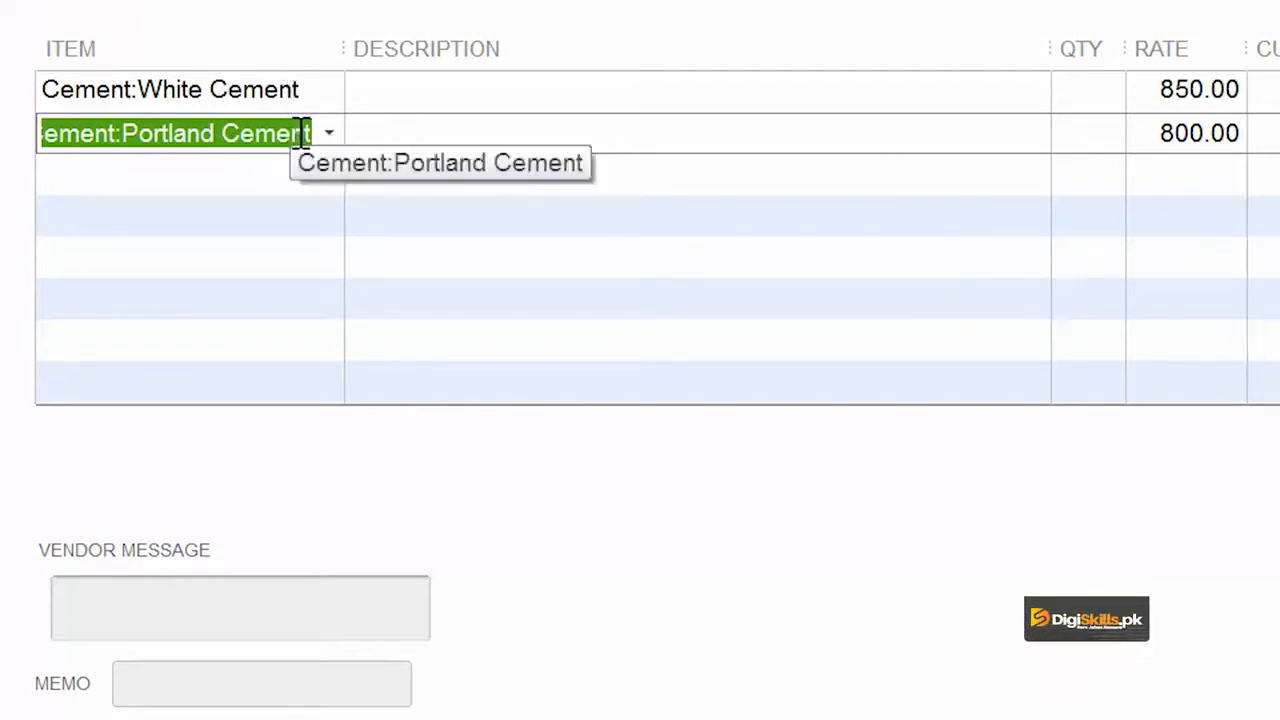
mouse_move(1202, 170)
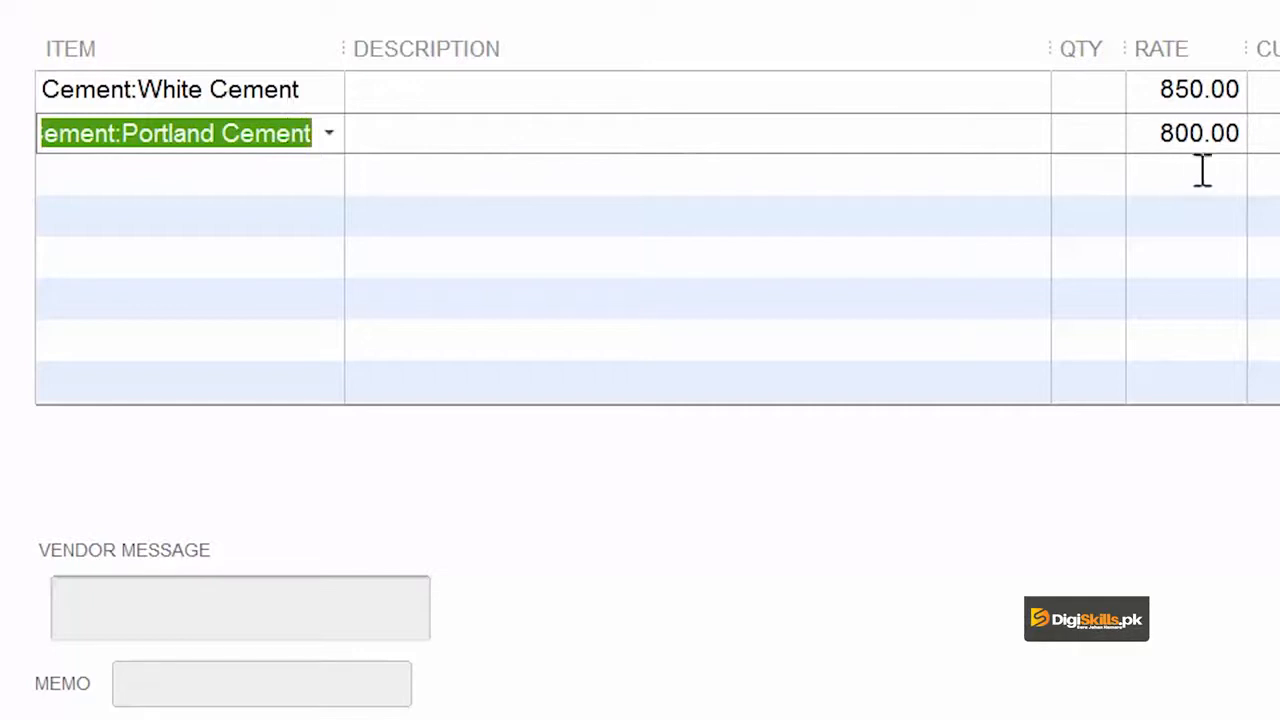
mouse_move(1204, 150)
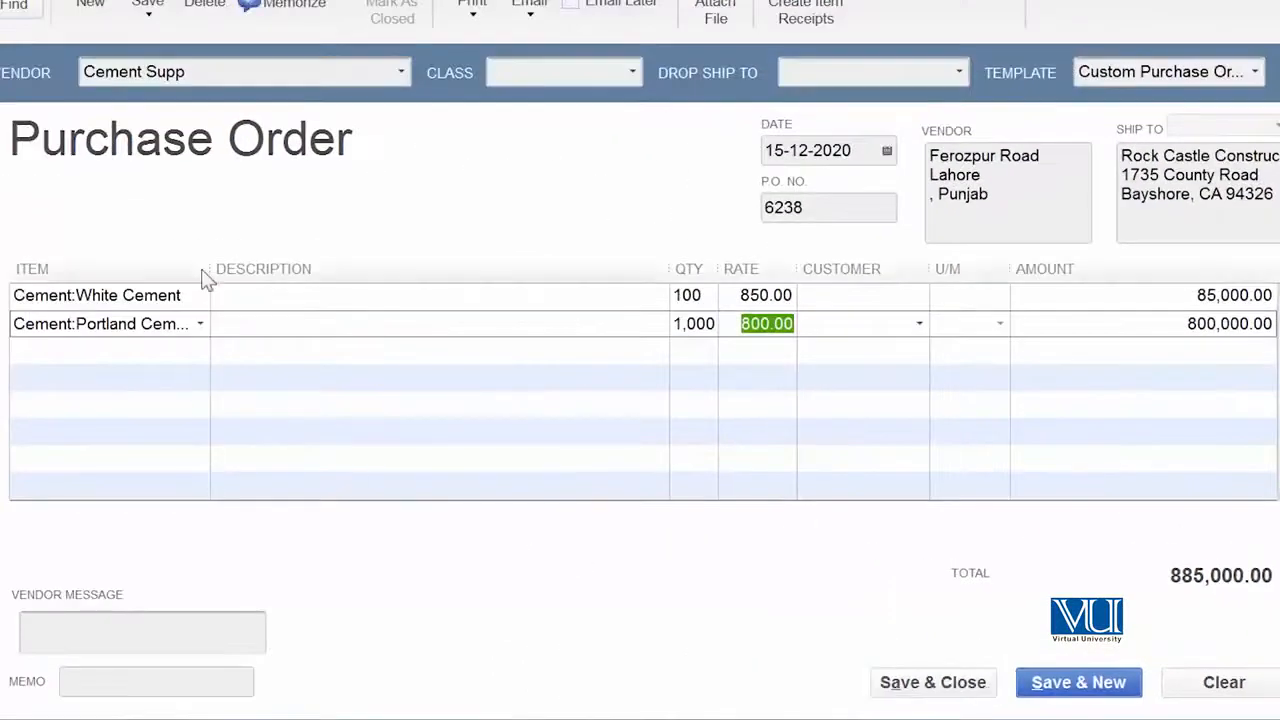
mouse_move(186, 330)
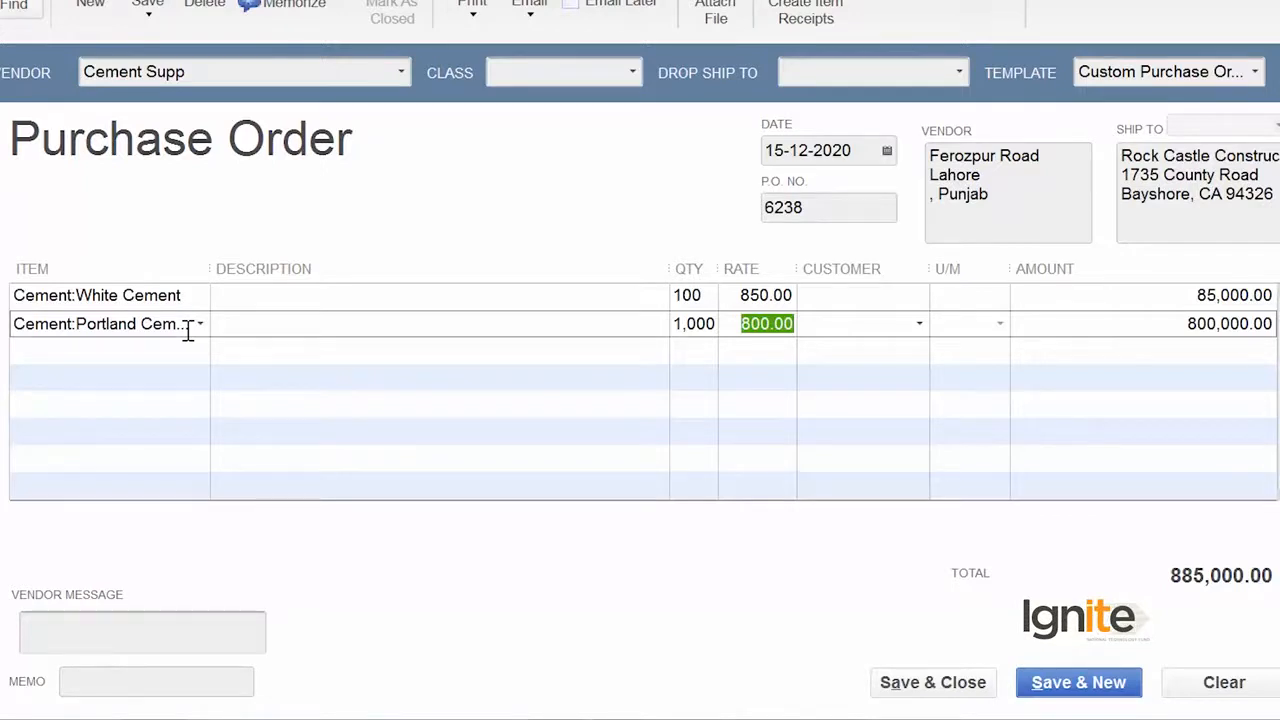
mouse_move(348, 640)
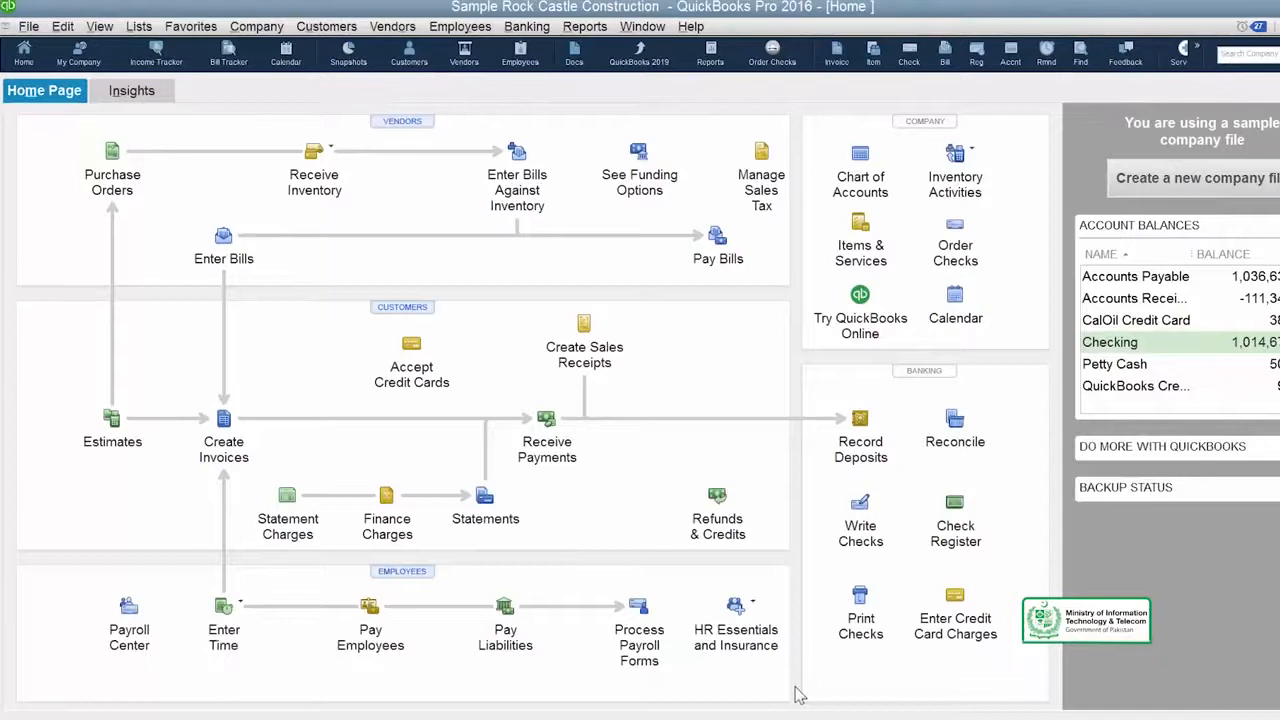
- Open Purchase Orders and step back to saved P.O. 6238
left_click(112, 160)
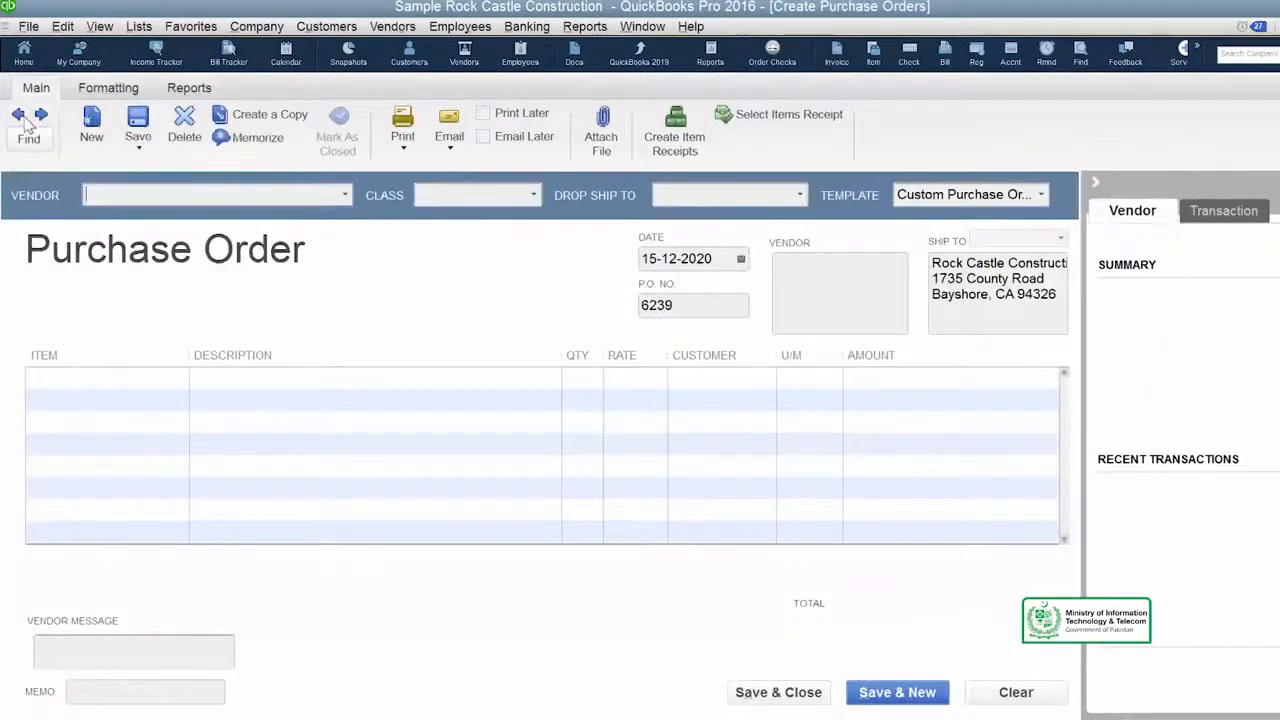
left_click(210, 194)
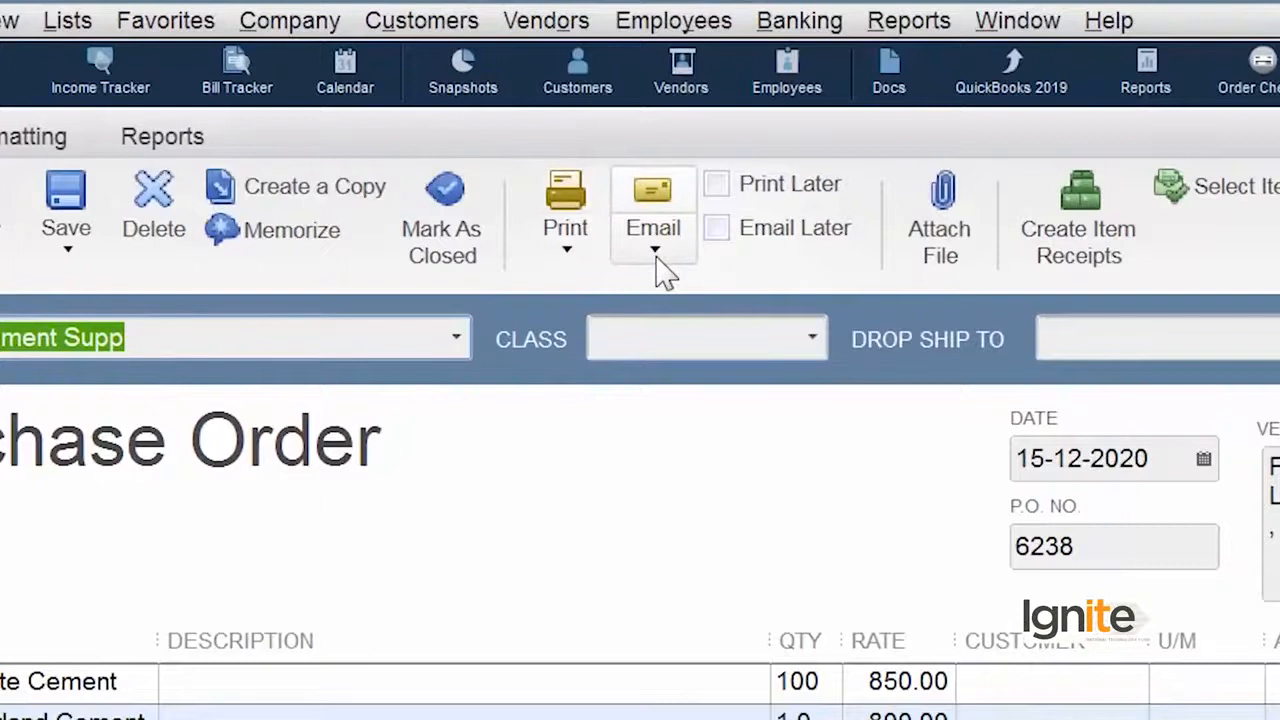
- Show the Email dropdown options: Purchase Order, attached files, and Batch
left_click(653, 250)
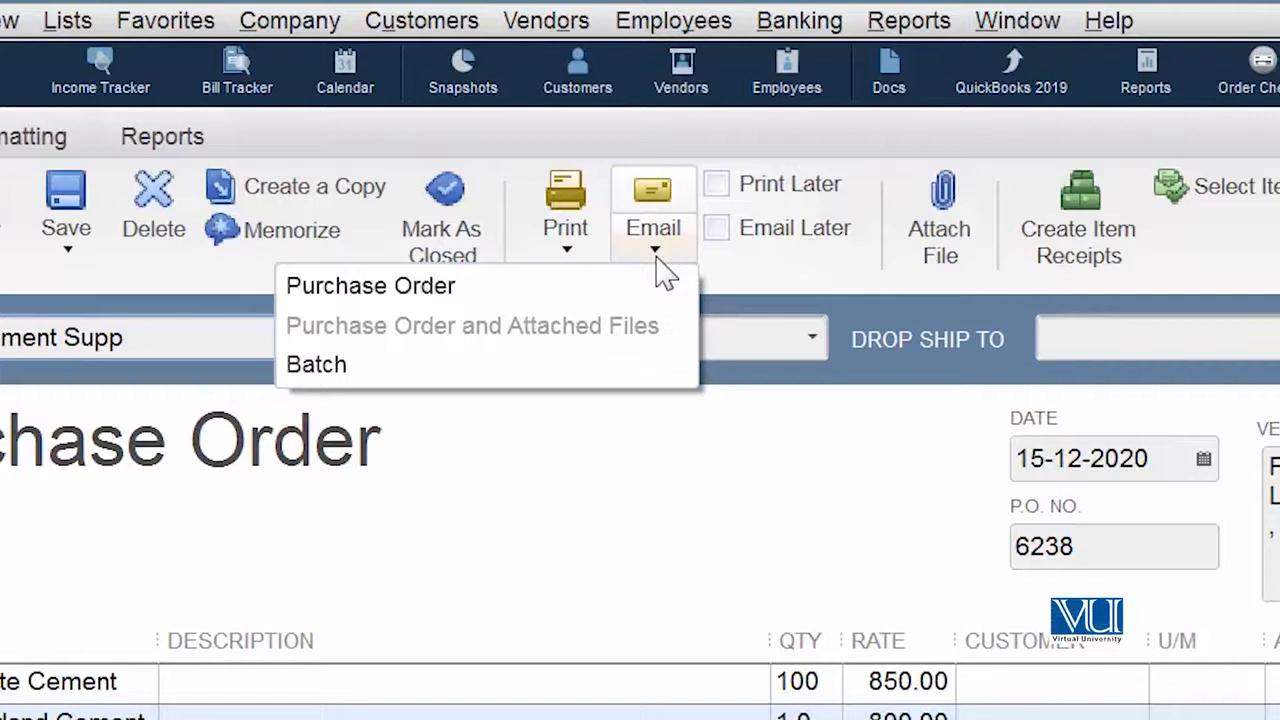
mouse_move(535, 242)
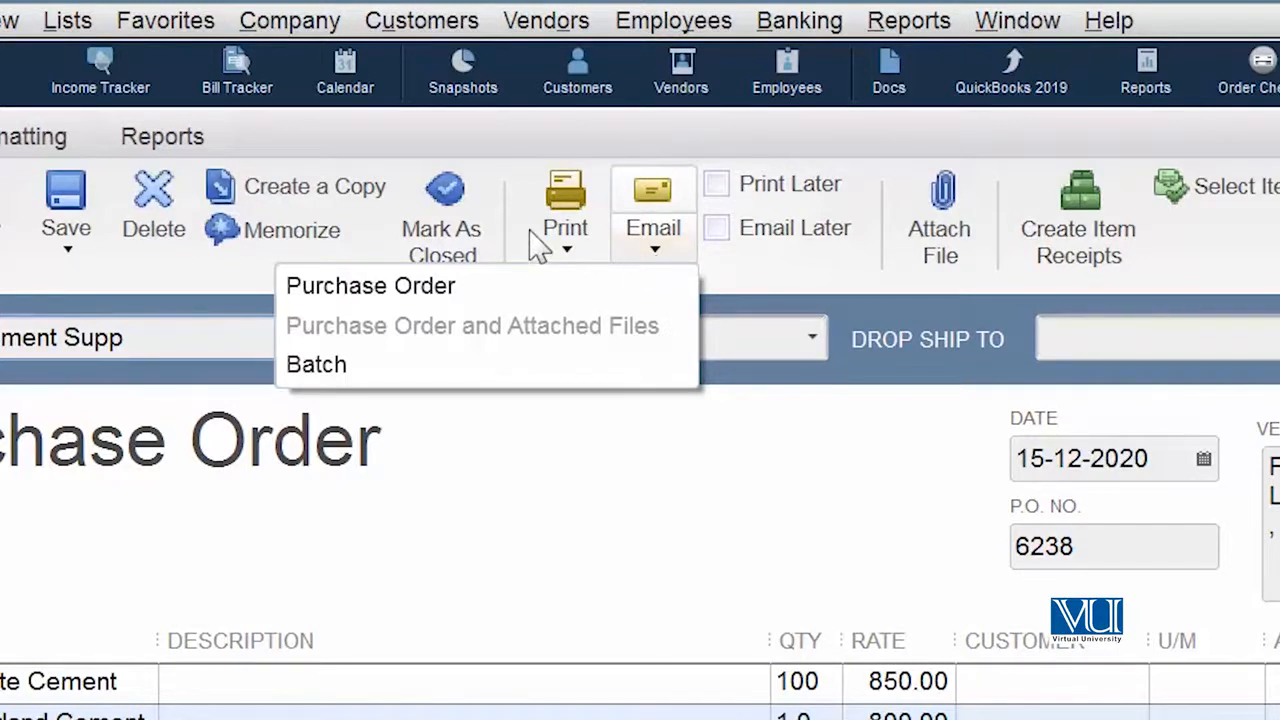
mouse_move(670, 280)
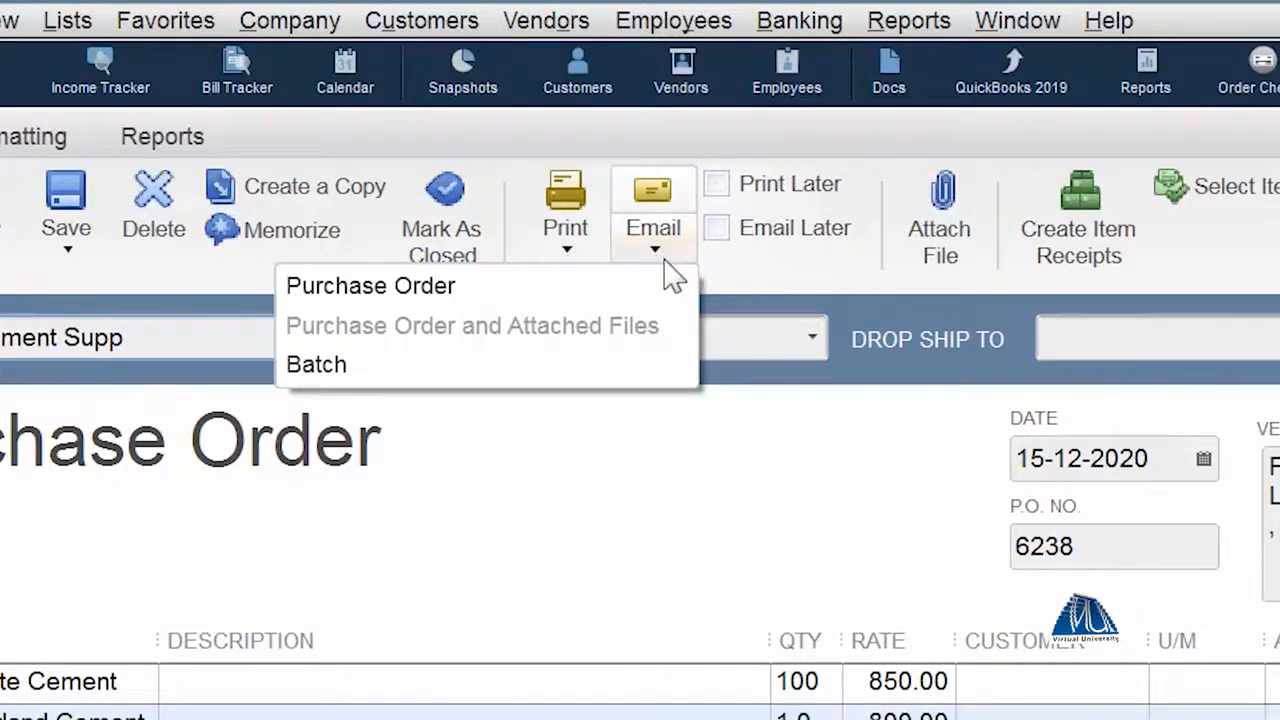